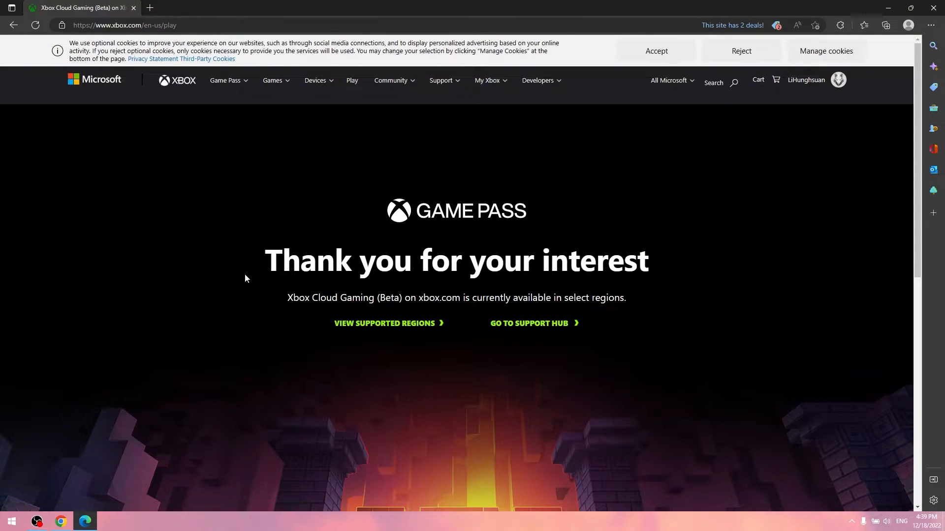
Close the Edge window showing Xbox Cloud Gaming's 'available only in select regions' page.
{"action": "left_click_drag", "start_coordinate": [265, 260], "coordinate": [642, 301]}
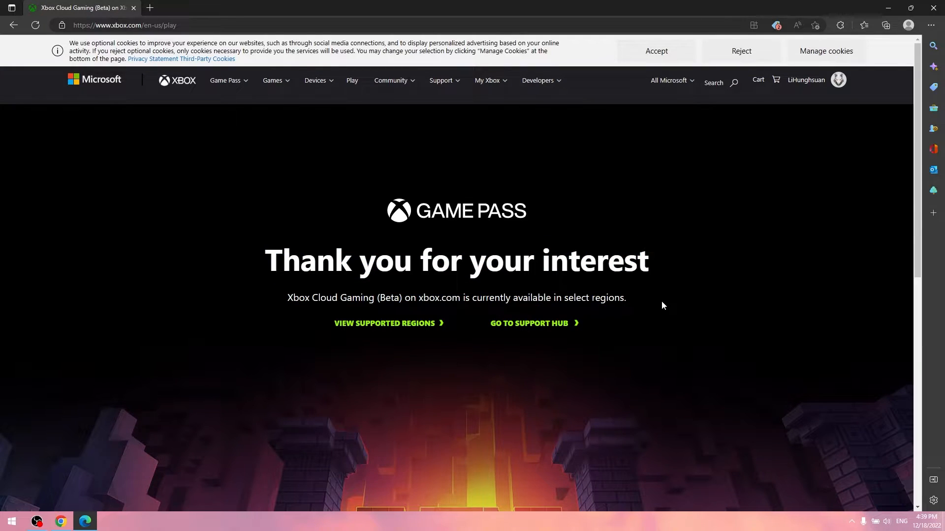
{"action": "mouse_move", "coordinate": [869, 147]}
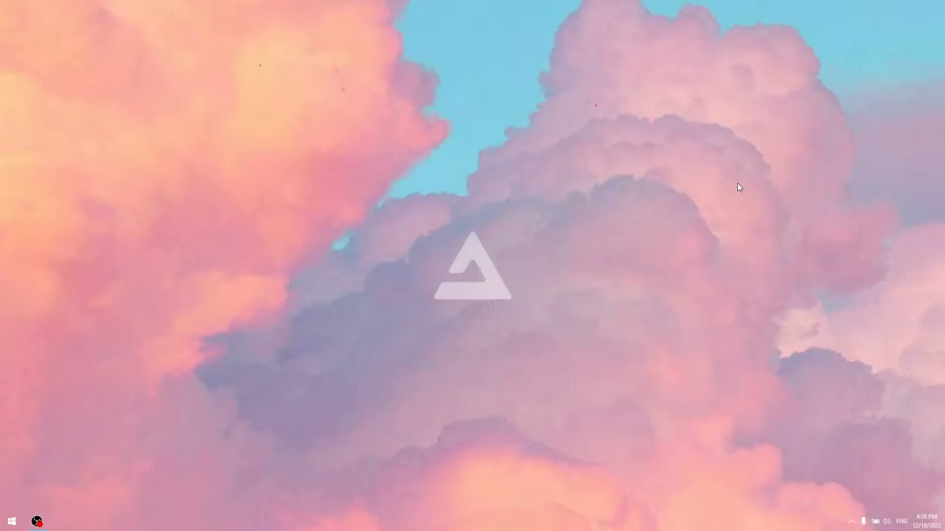
Launch Chrome, search the Web Store for 'tamper', and add the Tampermonkey extension.
{"action": "left_click", "coordinate": [60, 521]}
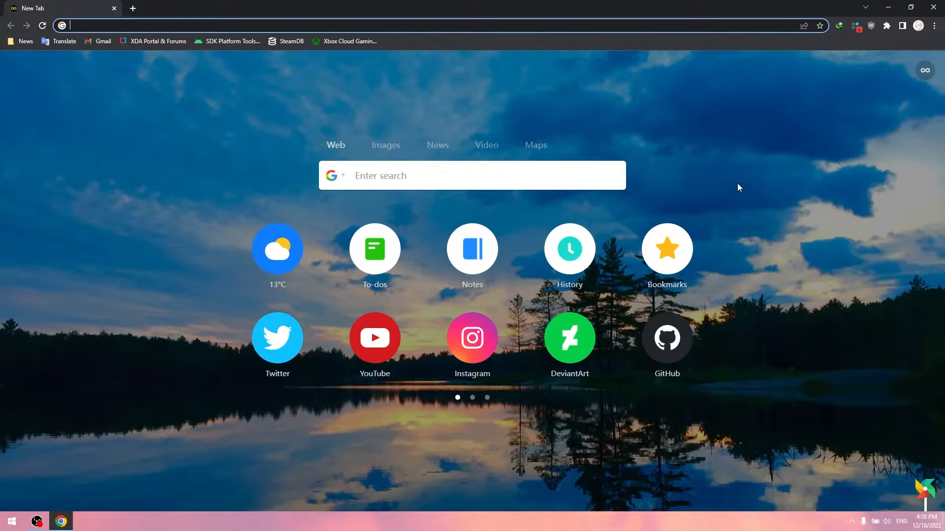
{"action": "left_click", "coordinate": [934, 26]}
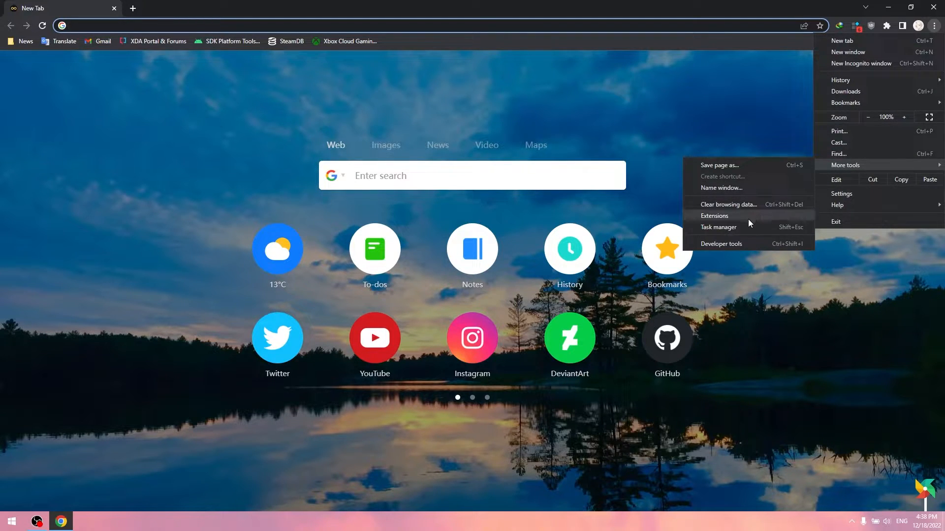
{"action": "left_click", "coordinate": [714, 216]}
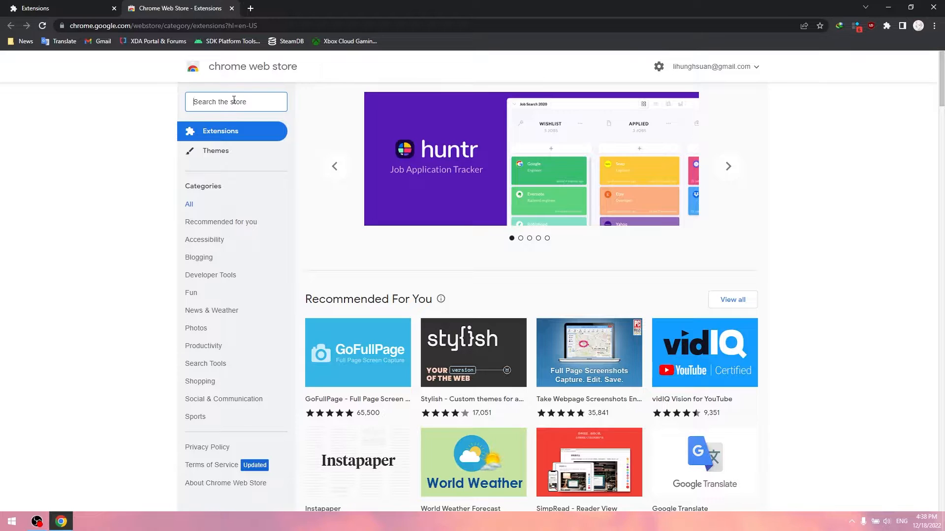
{"action": "type", "text": "tampermonkey"}
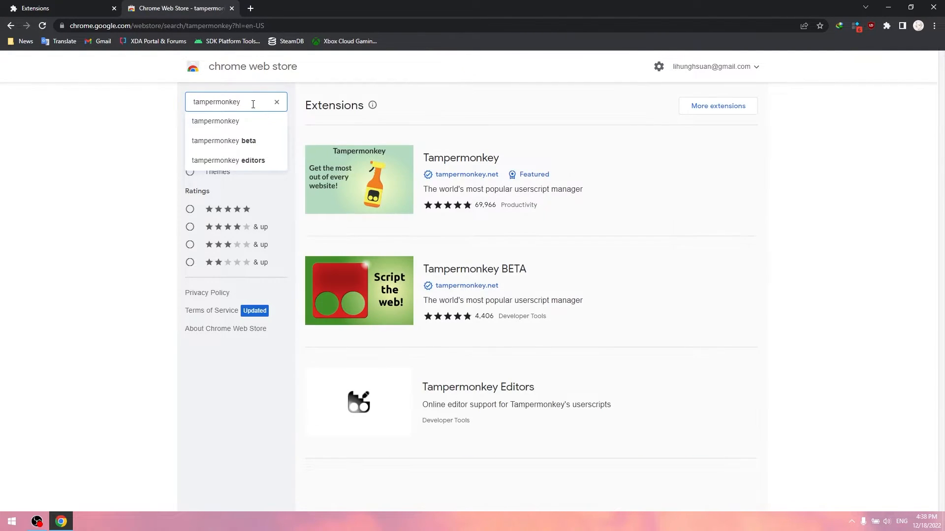
{"action": "left_click", "coordinate": [460, 157]}
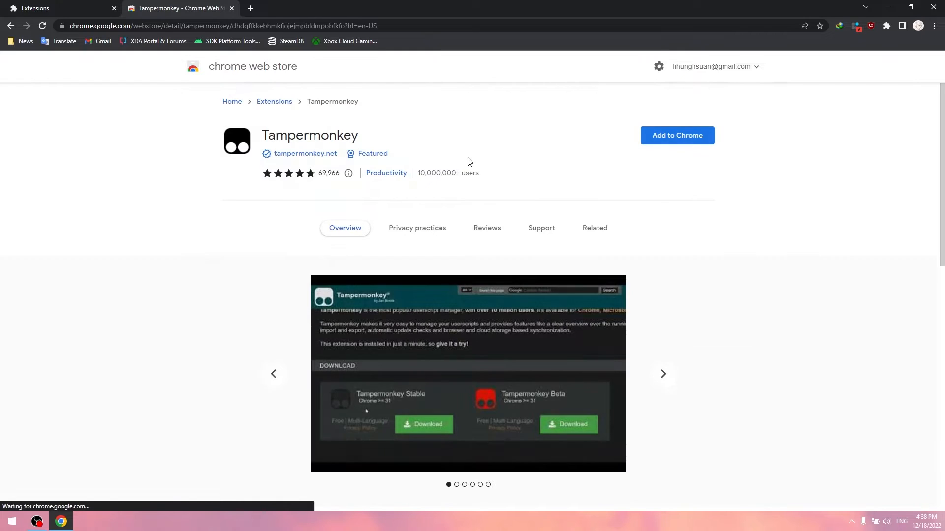
{"action": "left_click", "coordinate": [676, 135]}
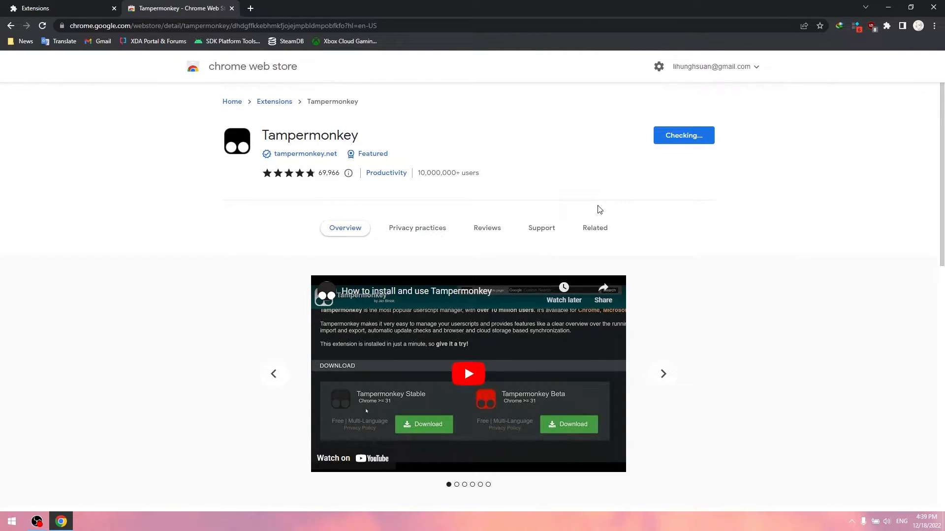
{"action": "left_click", "coordinate": [595, 227]}
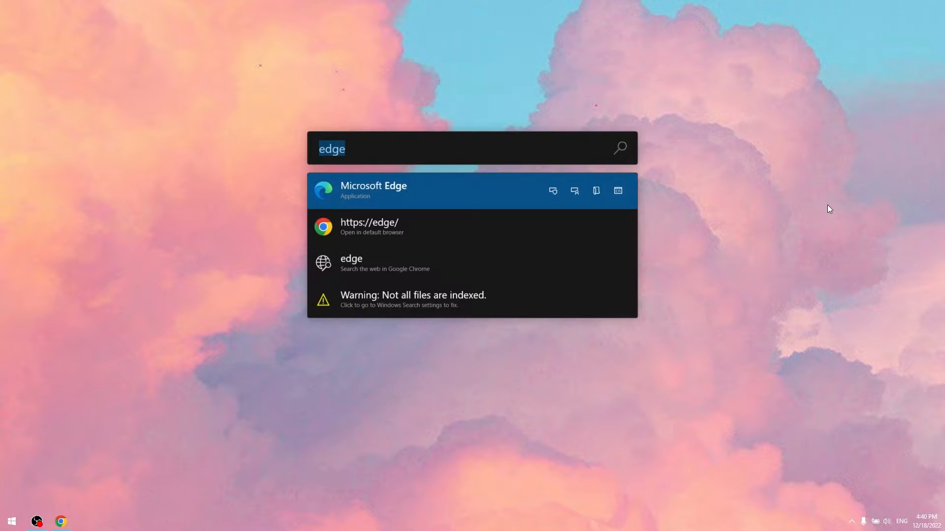
Launch Edge and reach the Edge Add-ons store from extension management.
{"action": "left_click", "coordinate": [374, 190]}
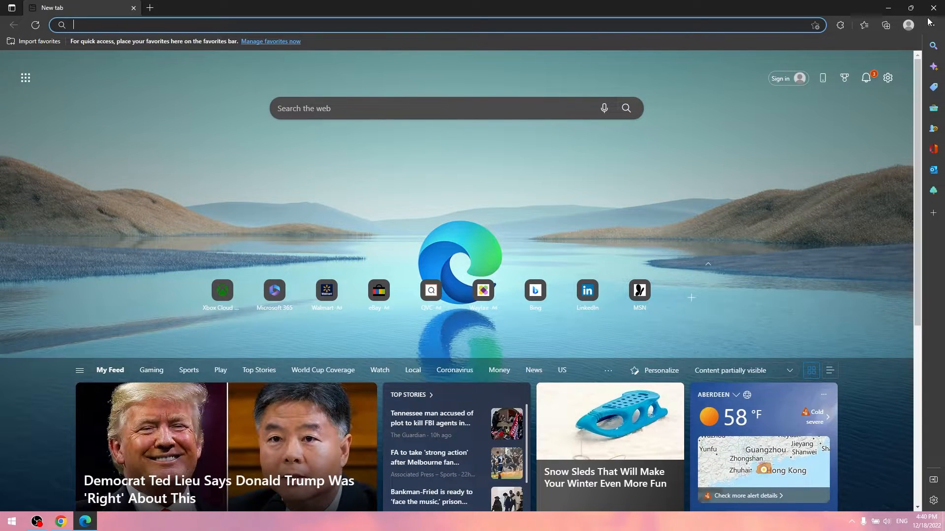
{"action": "left_click", "coordinate": [929, 25]}
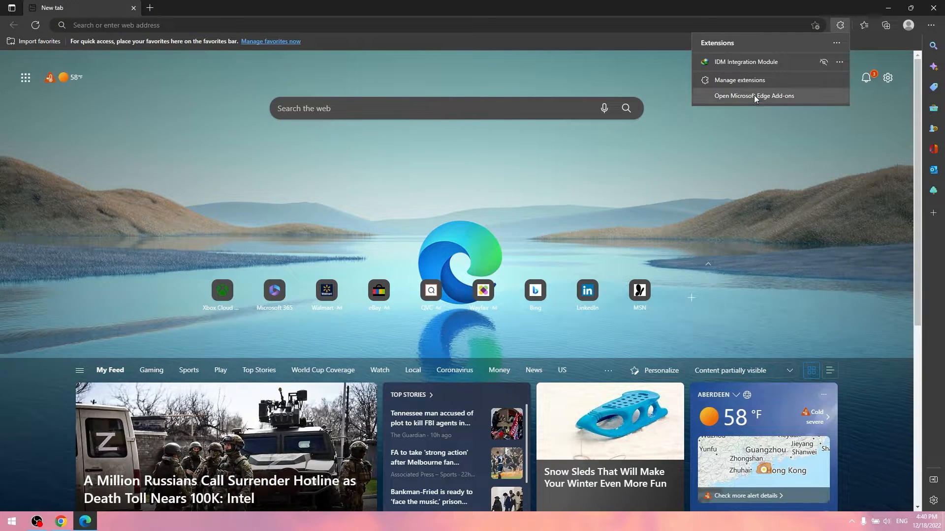
{"action": "left_click", "coordinate": [738, 80]}
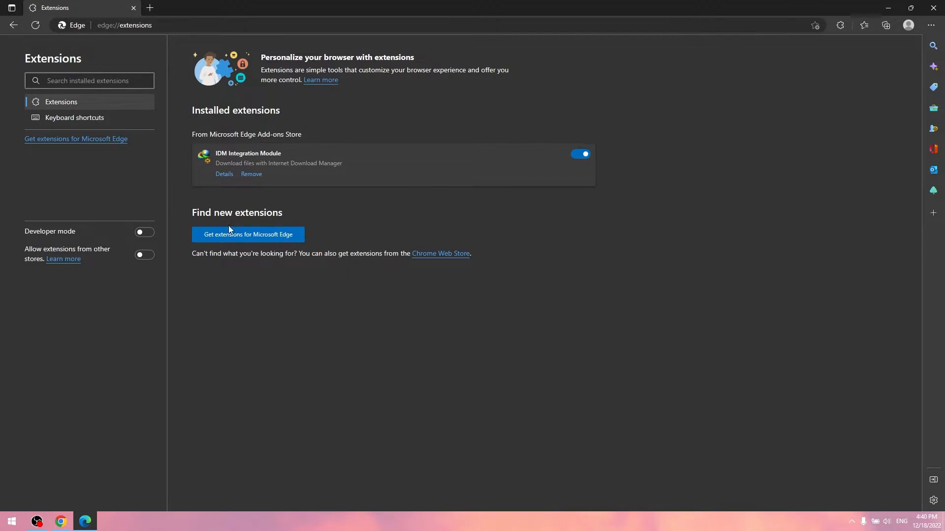
{"action": "left_click", "coordinate": [246, 235]}
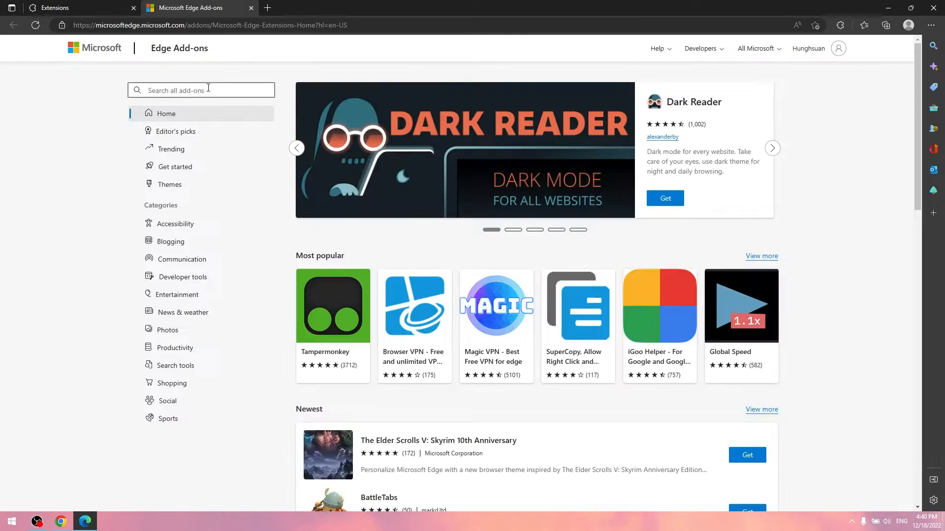
Search Add-ons for 'tam', add Tampermonkey to Edge, then close the browser.
{"action": "type", "text": "tampermonke"}
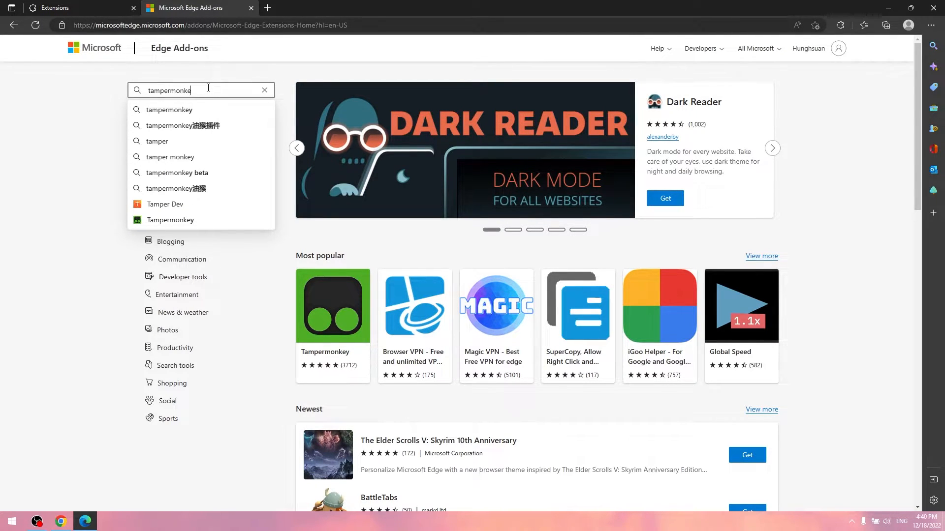
{"action": "key", "text": "enter"}
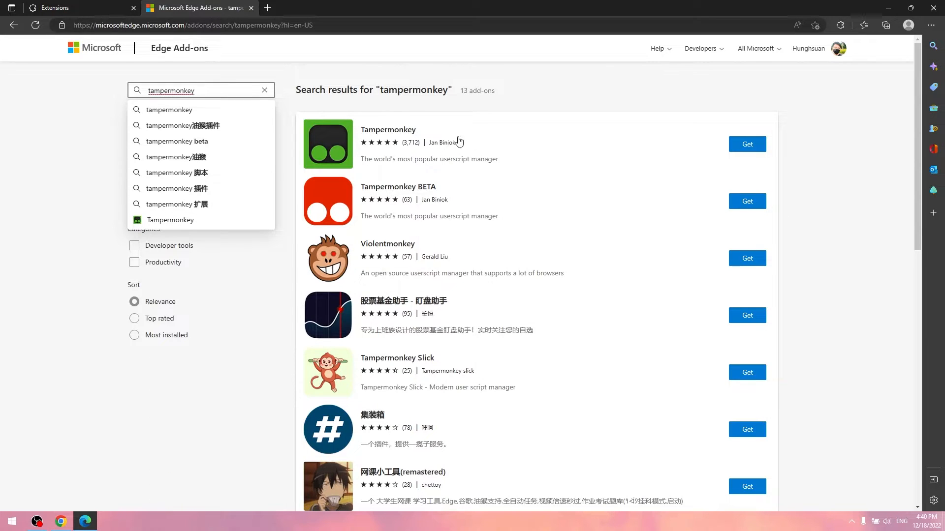
{"action": "left_click", "coordinate": [746, 145]}
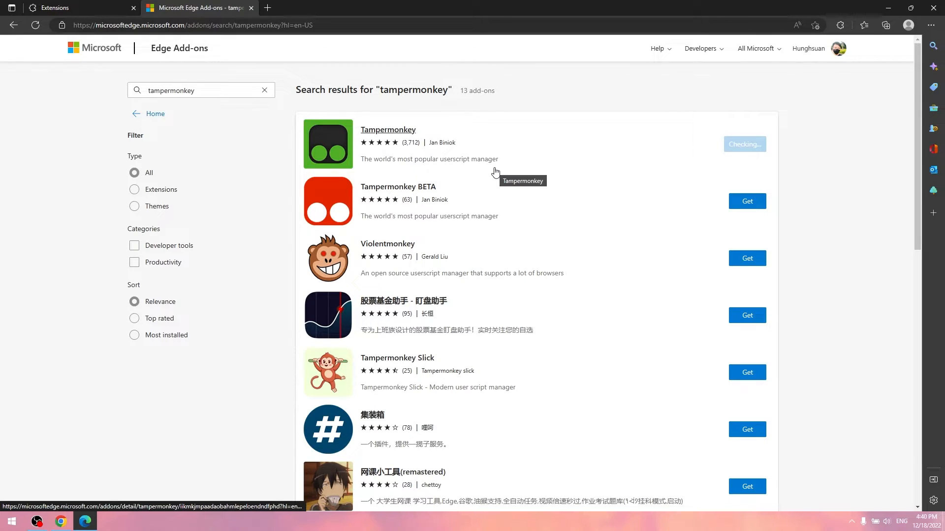
{"action": "left_click", "coordinate": [744, 144]}
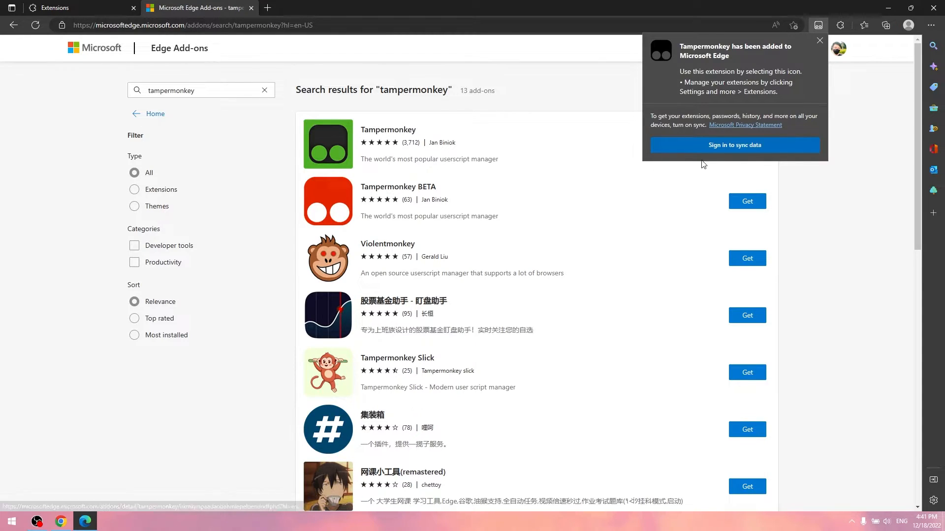
{"action": "left_click", "coordinate": [819, 41]}
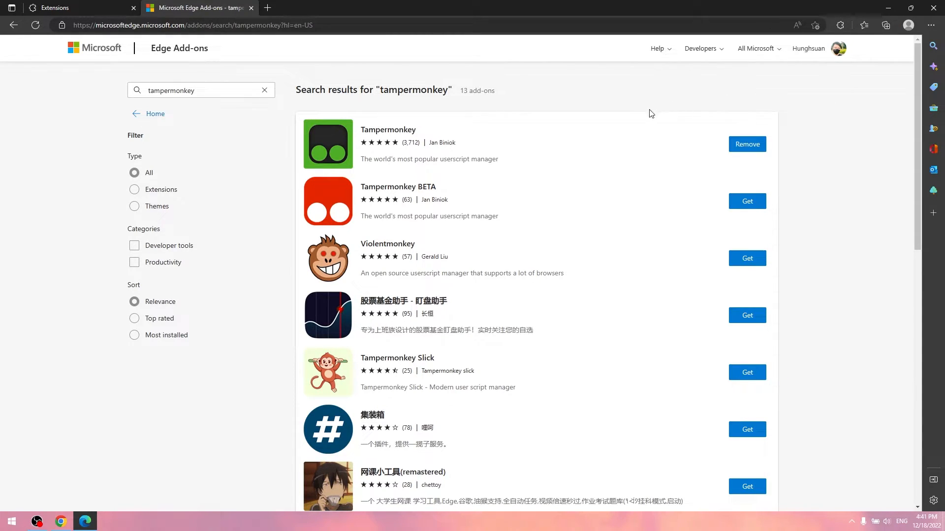
{"action": "left_click", "coordinate": [747, 144]}
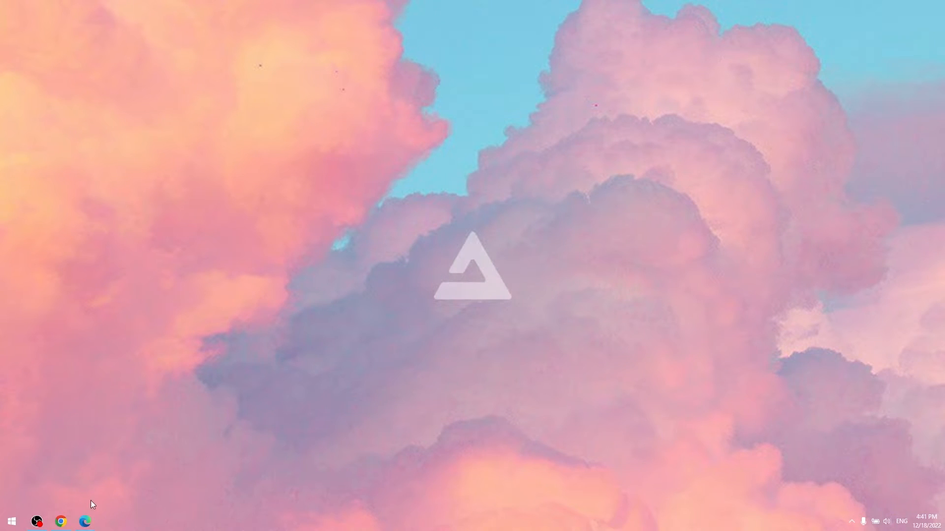
Return to Chrome and follow Tampermonkey's Userscripts page through to Greasy Fork.
{"action": "left_click", "coordinate": [60, 521]}
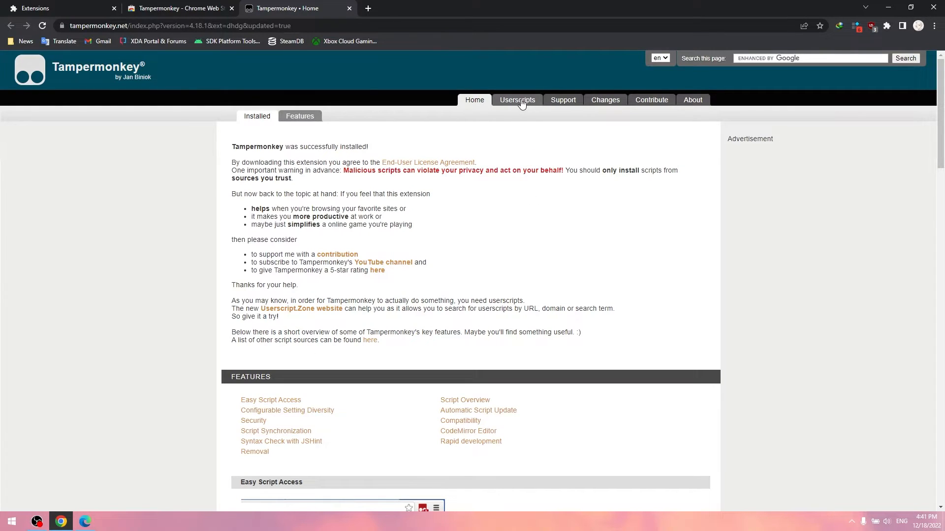
{"action": "left_click", "coordinate": [517, 99]}
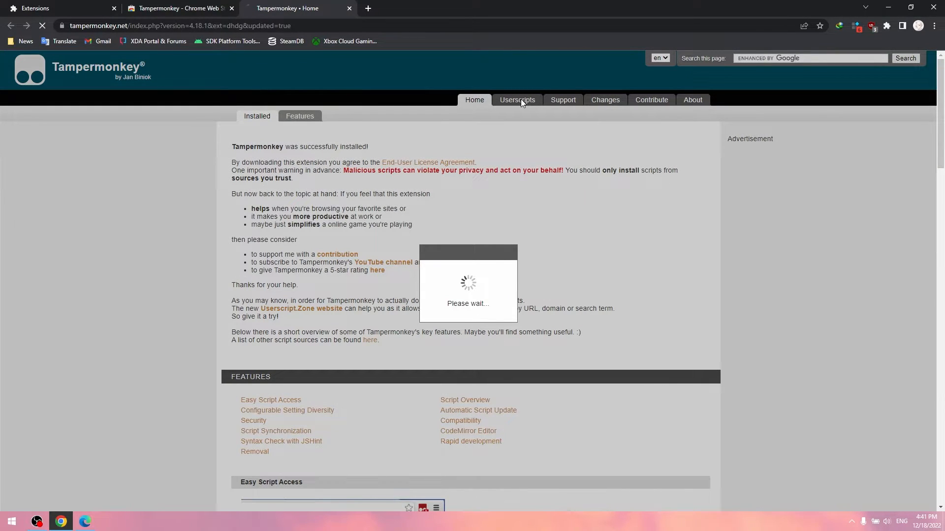
{"action": "left_click", "coordinate": [516, 100]}
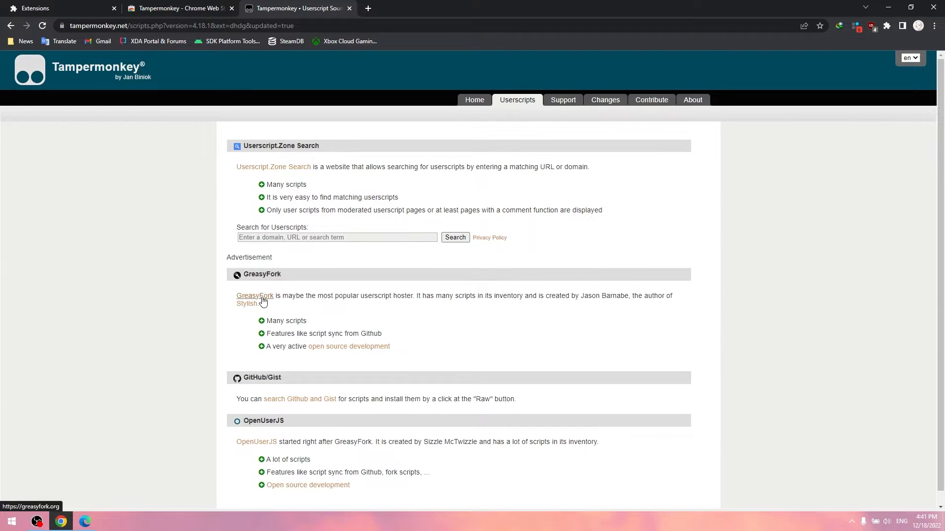
{"action": "left_click", "coordinate": [255, 296]}
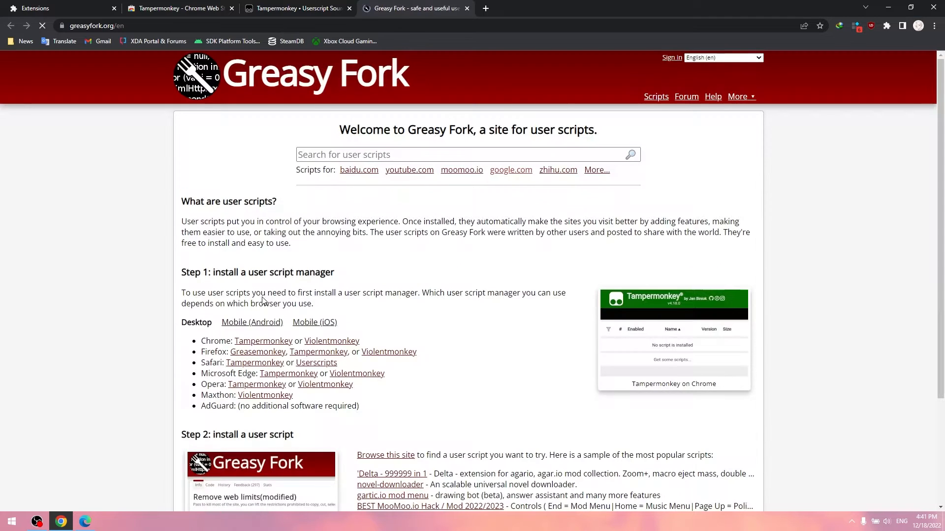
Search Greasy Fork for 'xbox' and install the author's Xbox Cloud Gaming Region Unlocker.
{"action": "type", "text": "x"}
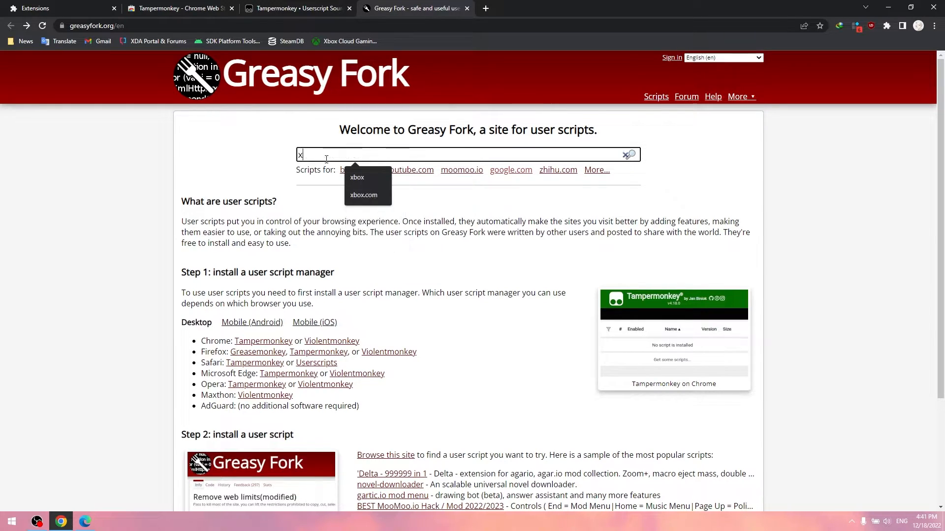
{"action": "type", "text": "box"}
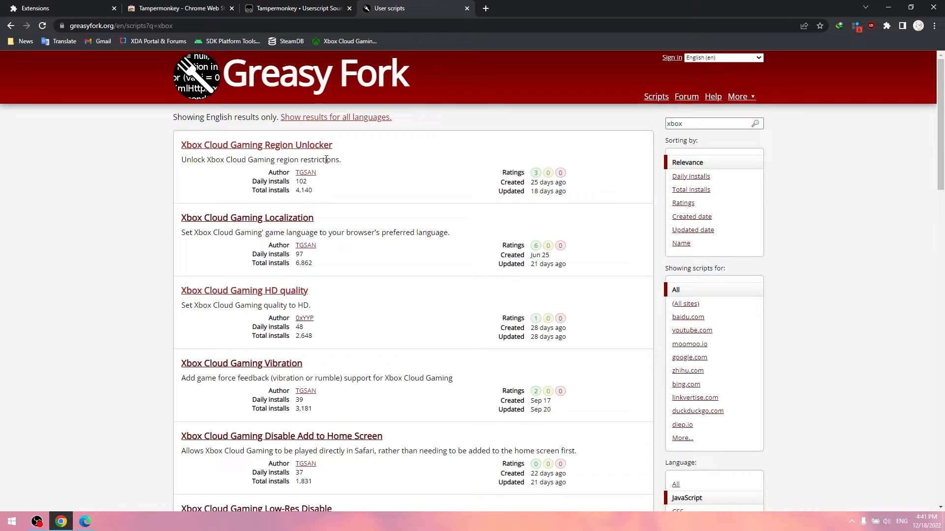
{"action": "mouse_move", "coordinate": [305, 174]}
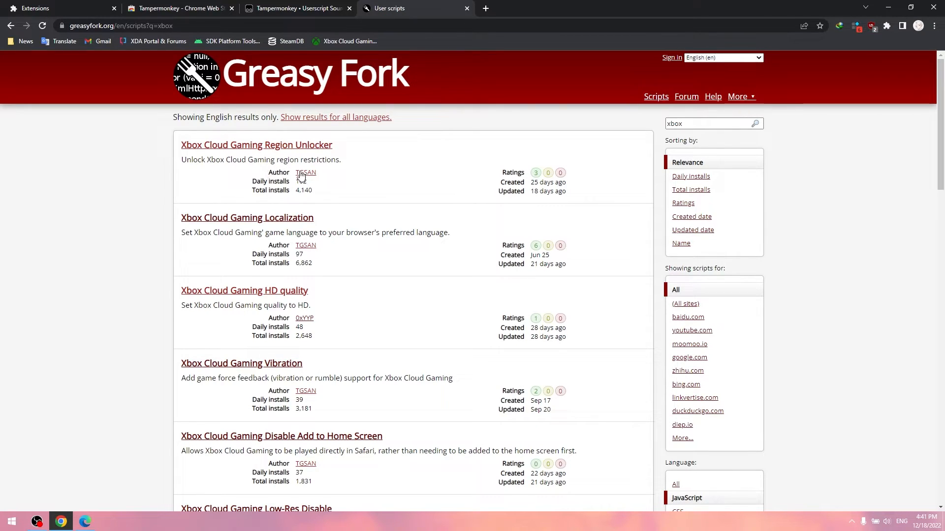
{"action": "left_click", "coordinate": [306, 172]}
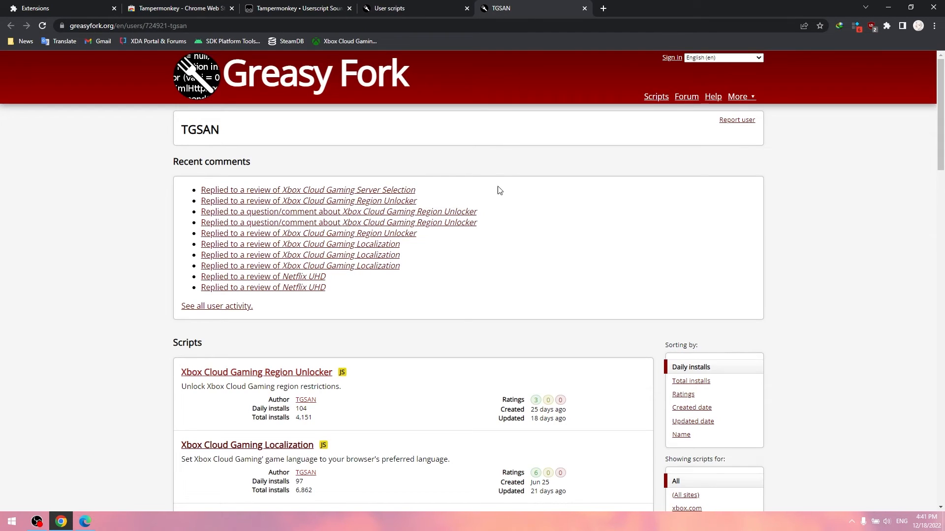
{"action": "scroll", "scroll_direction": "down", "scroll_amount": 3}
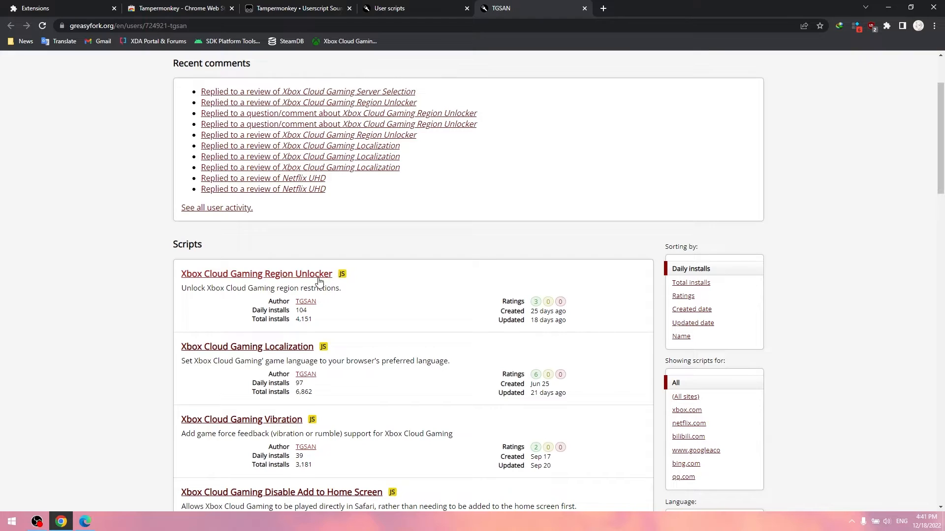
{"action": "left_click", "coordinate": [257, 273]}
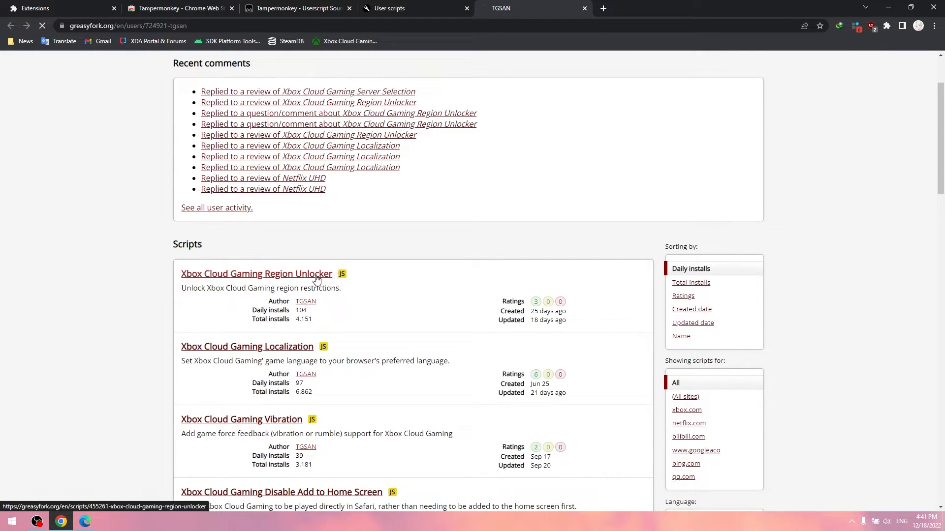
{"action": "left_click", "coordinate": [256, 274]}
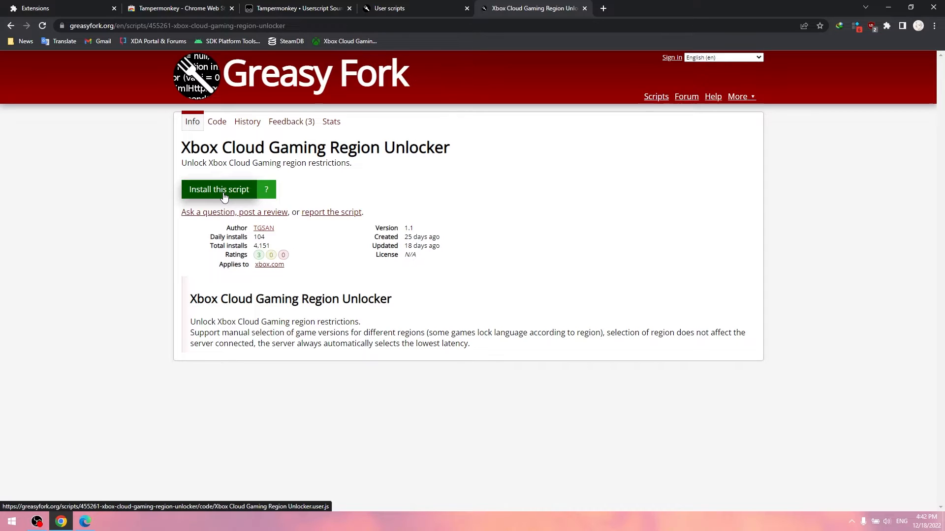
{"action": "left_click", "coordinate": [218, 189]}
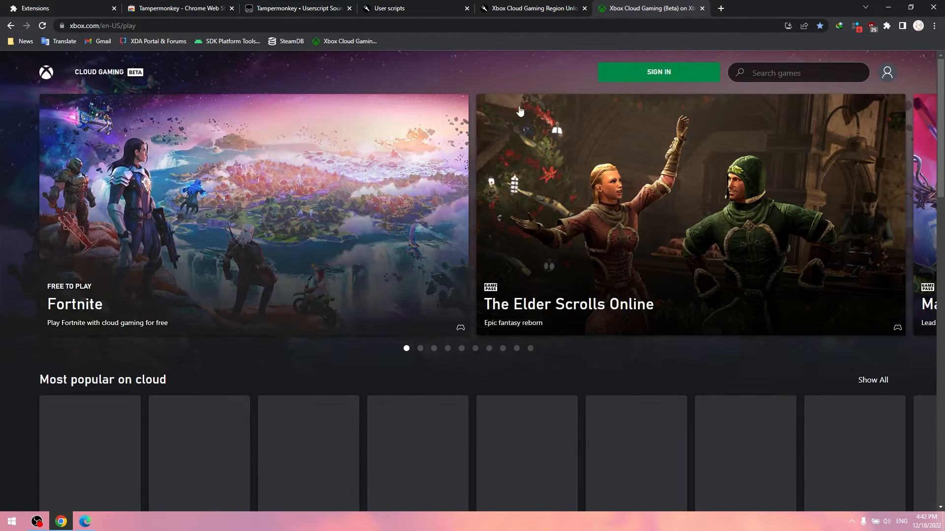
Leave the xbox.com/play tab and return to TGSAN's Greasy Fork profile tab.
{"action": "left_click", "coordinate": [657, 72]}
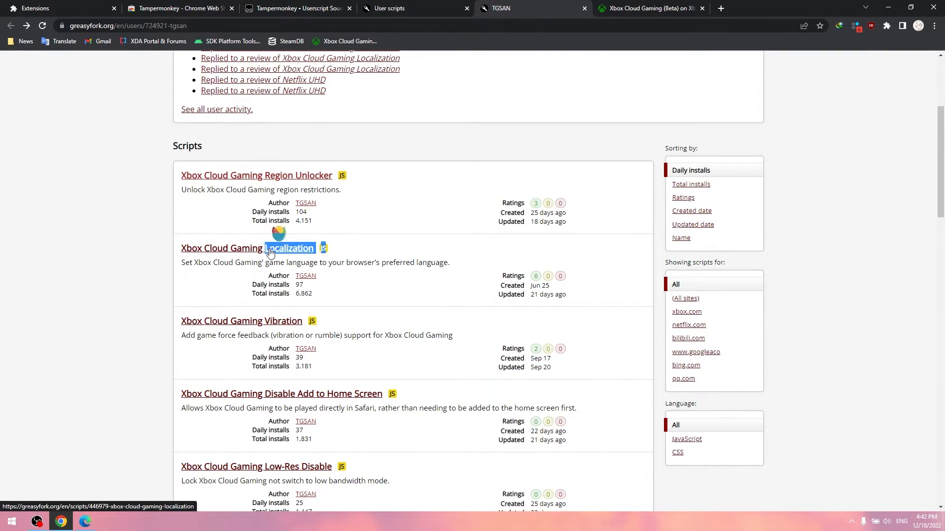
From TGSAN's profile, install the Localization, Vibration and Low-Res Disable scripts one by one.
{"action": "right_click", "coordinate": [269, 248]}
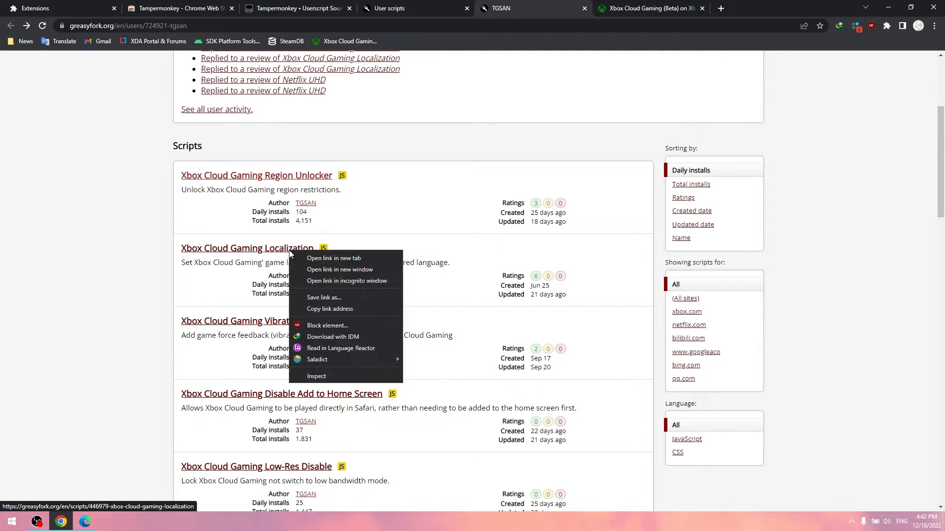
{"action": "left_click", "coordinate": [333, 257]}
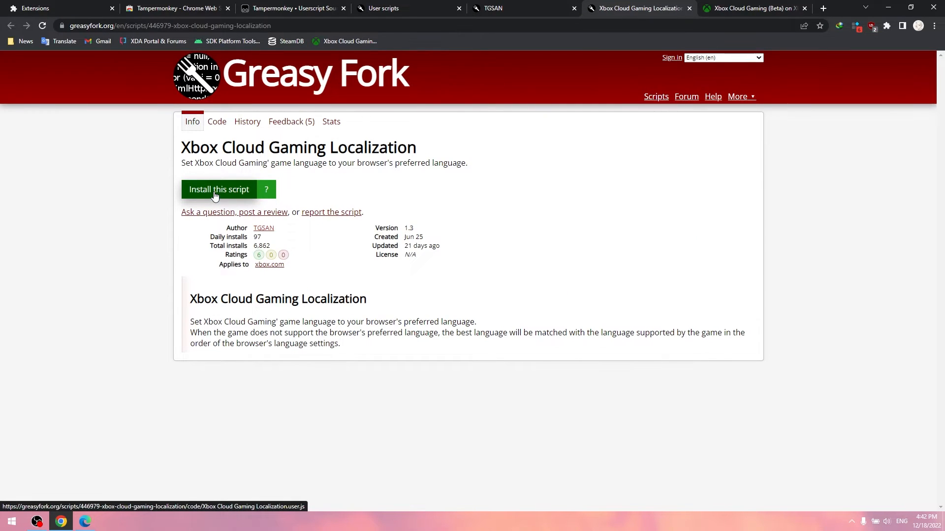
{"action": "left_click", "coordinate": [219, 189]}
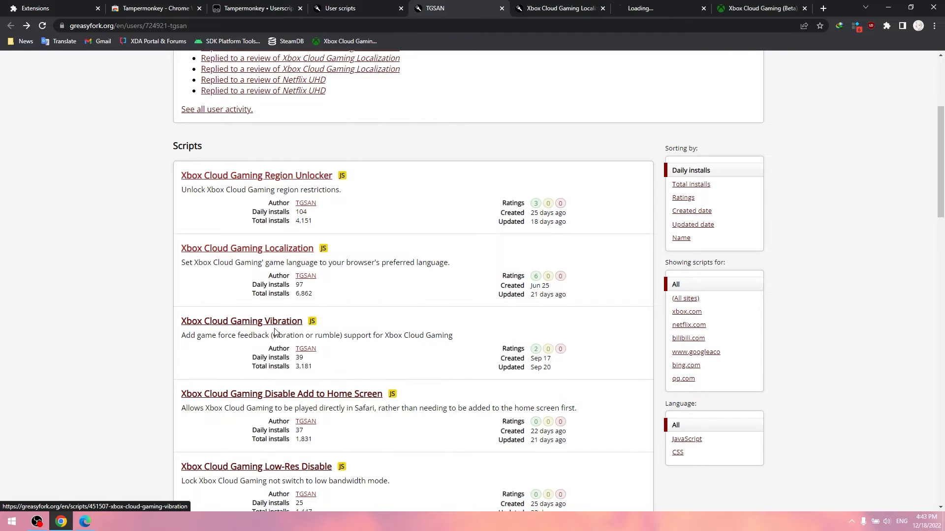
{"action": "left_click", "coordinate": [242, 320]}
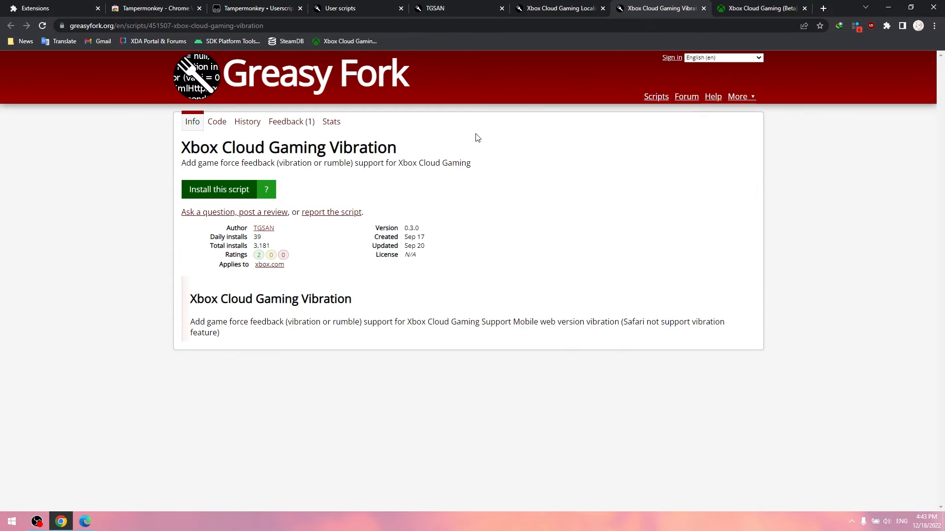
{"action": "left_click", "coordinate": [218, 189]}
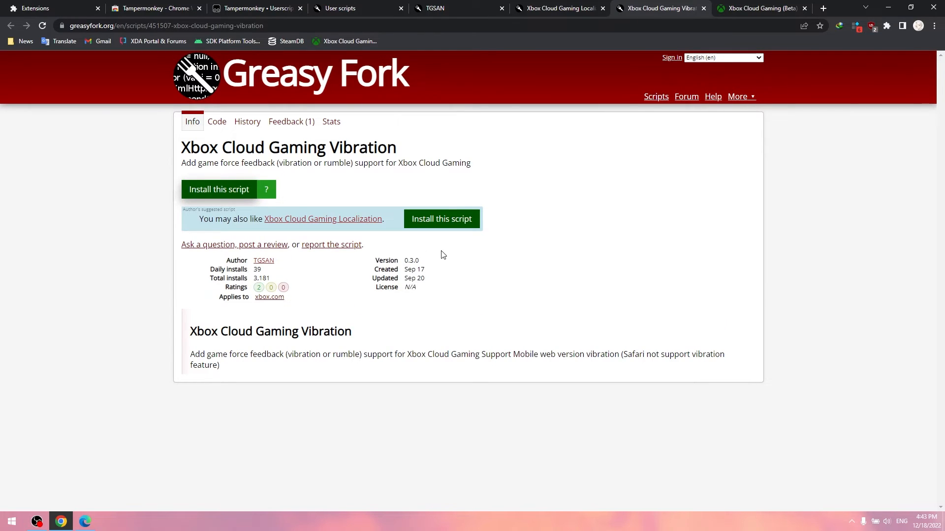
{"action": "mouse_move", "coordinate": [473, 11]}
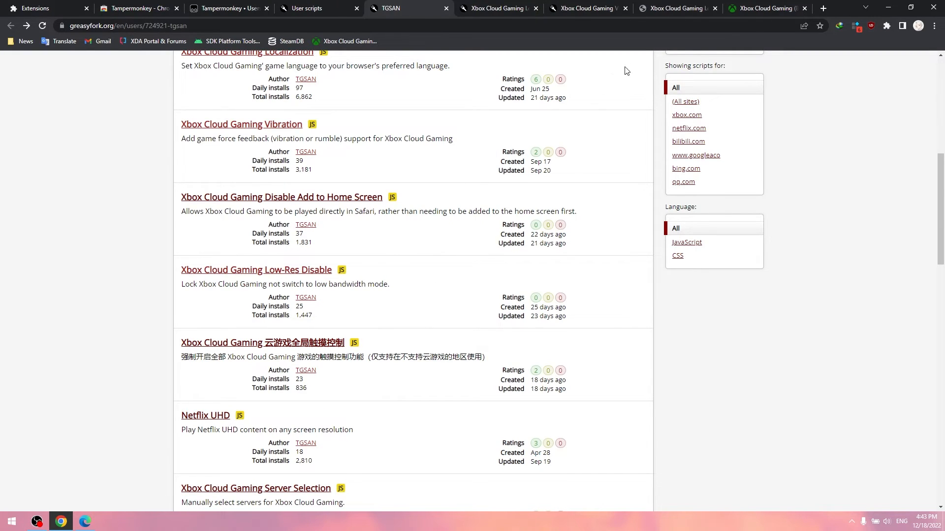
{"action": "left_click", "coordinate": [256, 269]}
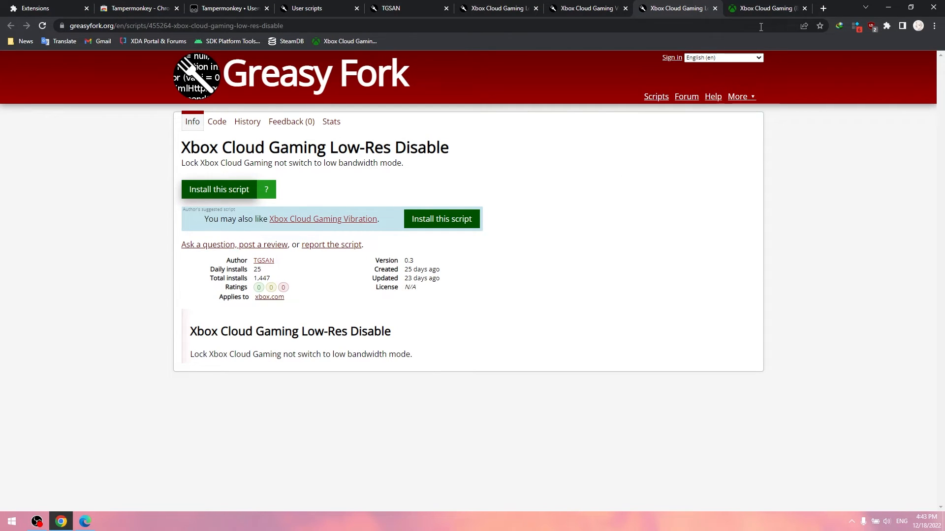
{"action": "left_click", "coordinate": [766, 8]}
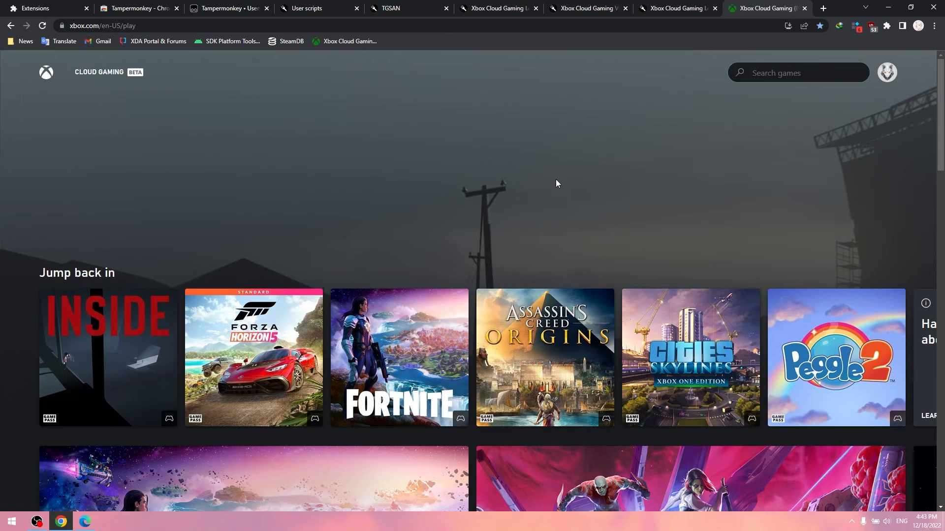
Reload xbox.com/play, launch Forza Horizon 5, and continue without a controller.
{"action": "left_click", "coordinate": [42, 27]}
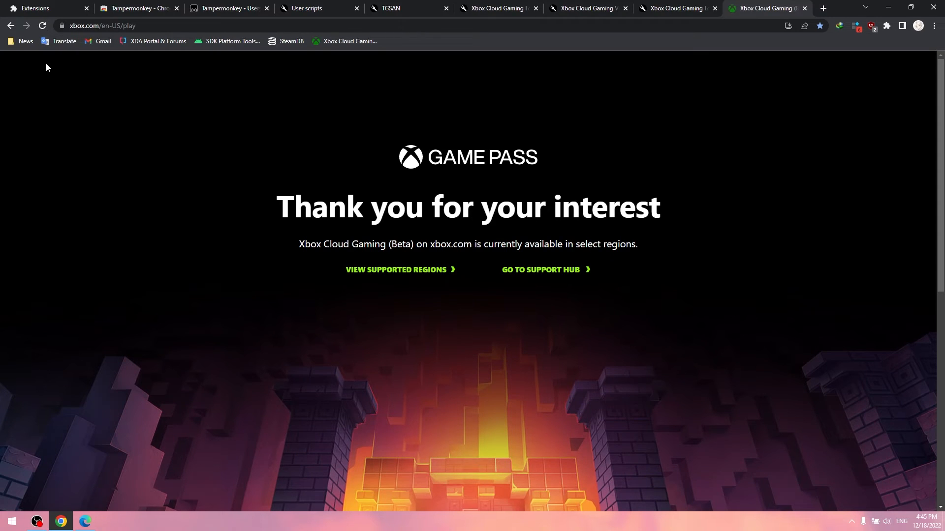
{"action": "left_click", "coordinate": [43, 25]}
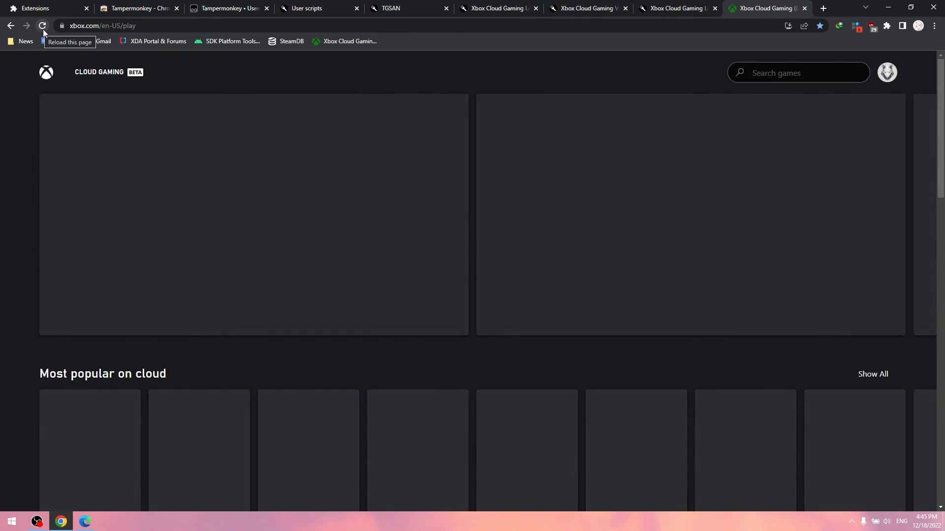
{"action": "left_click", "coordinate": [42, 25]}
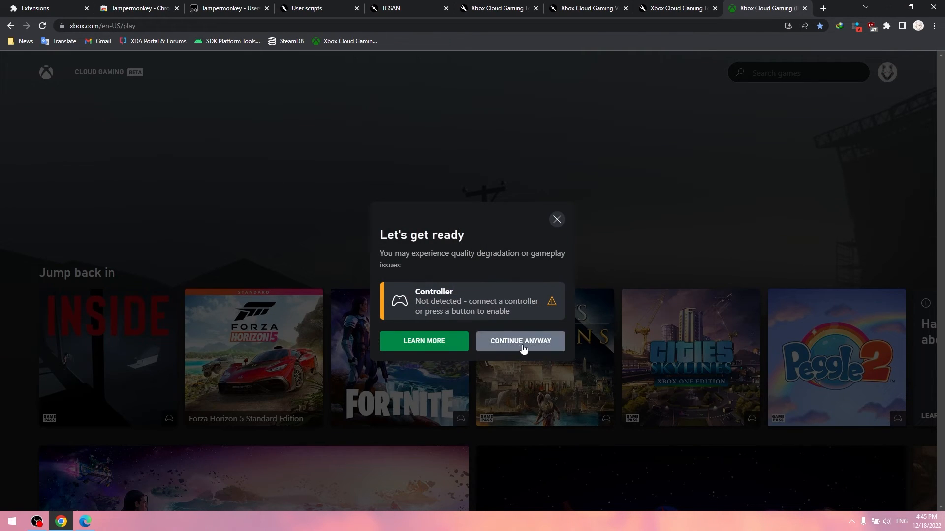
{"action": "left_click", "coordinate": [520, 341]}
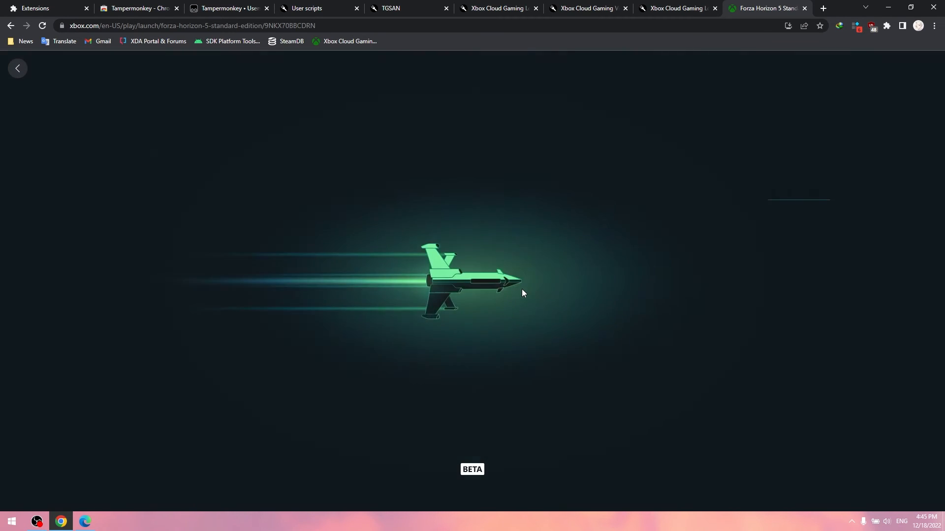